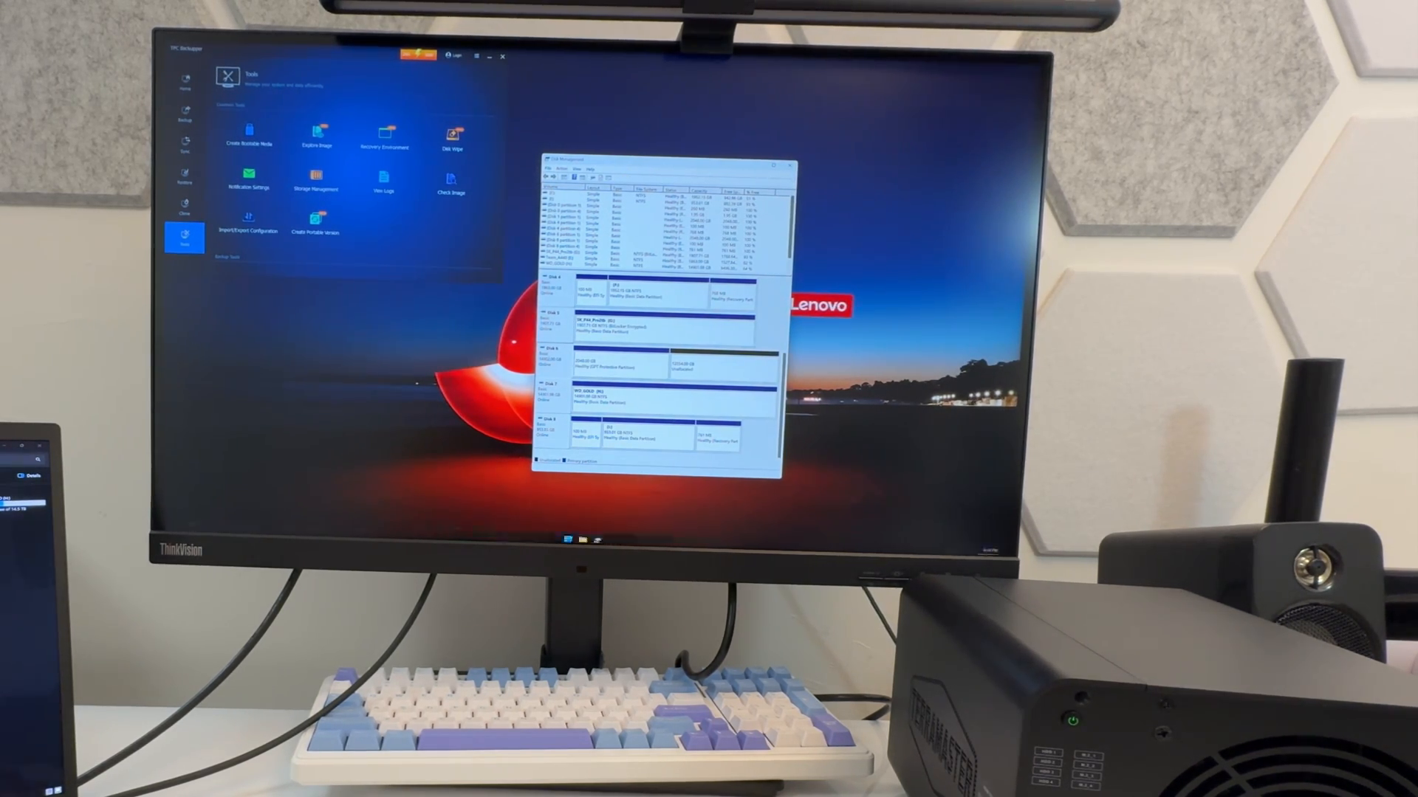
Search Windows for 'diskpart' to find the disk partitioning tool
click(568, 539)
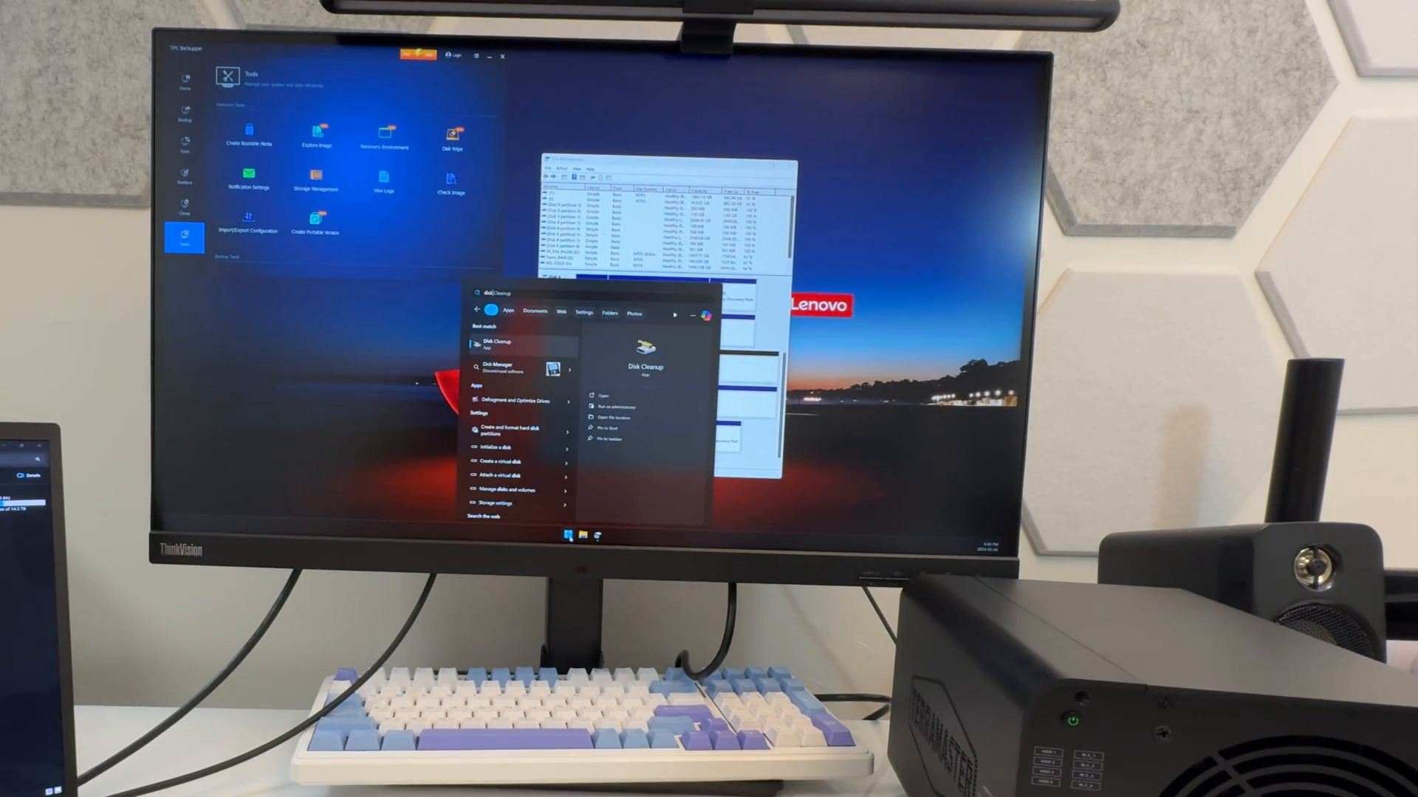
text(diskpart)
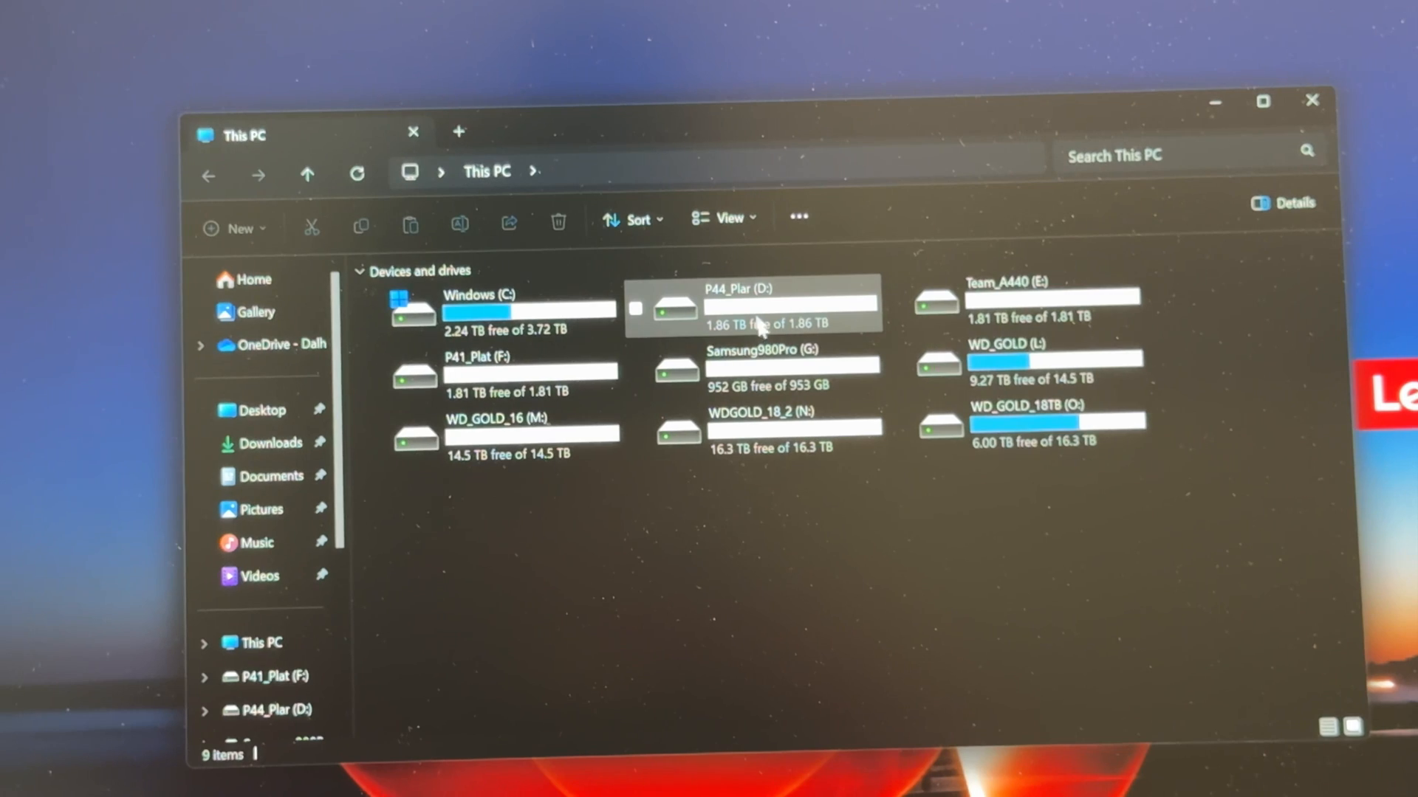
mouse_move(764, 371)
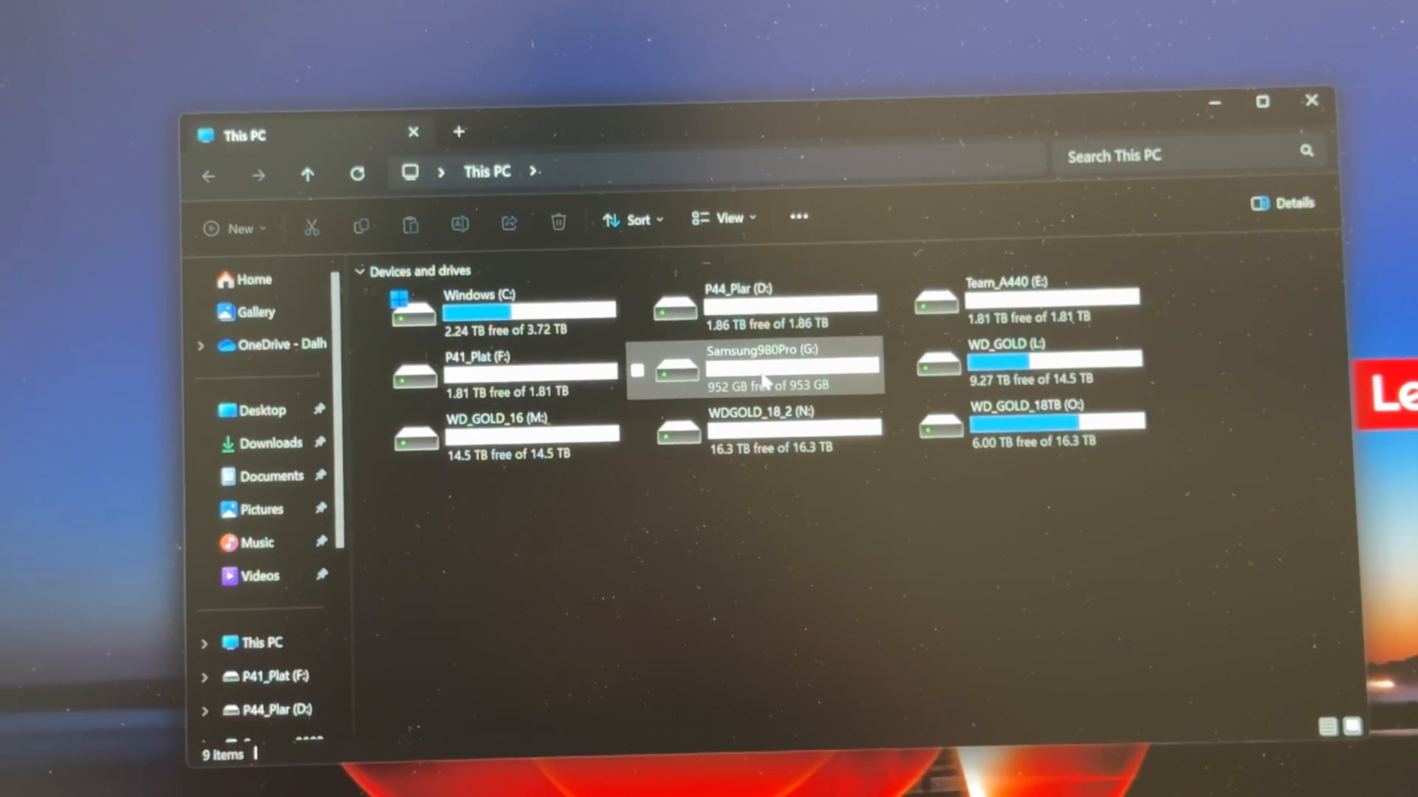
mouse_move(768, 375)
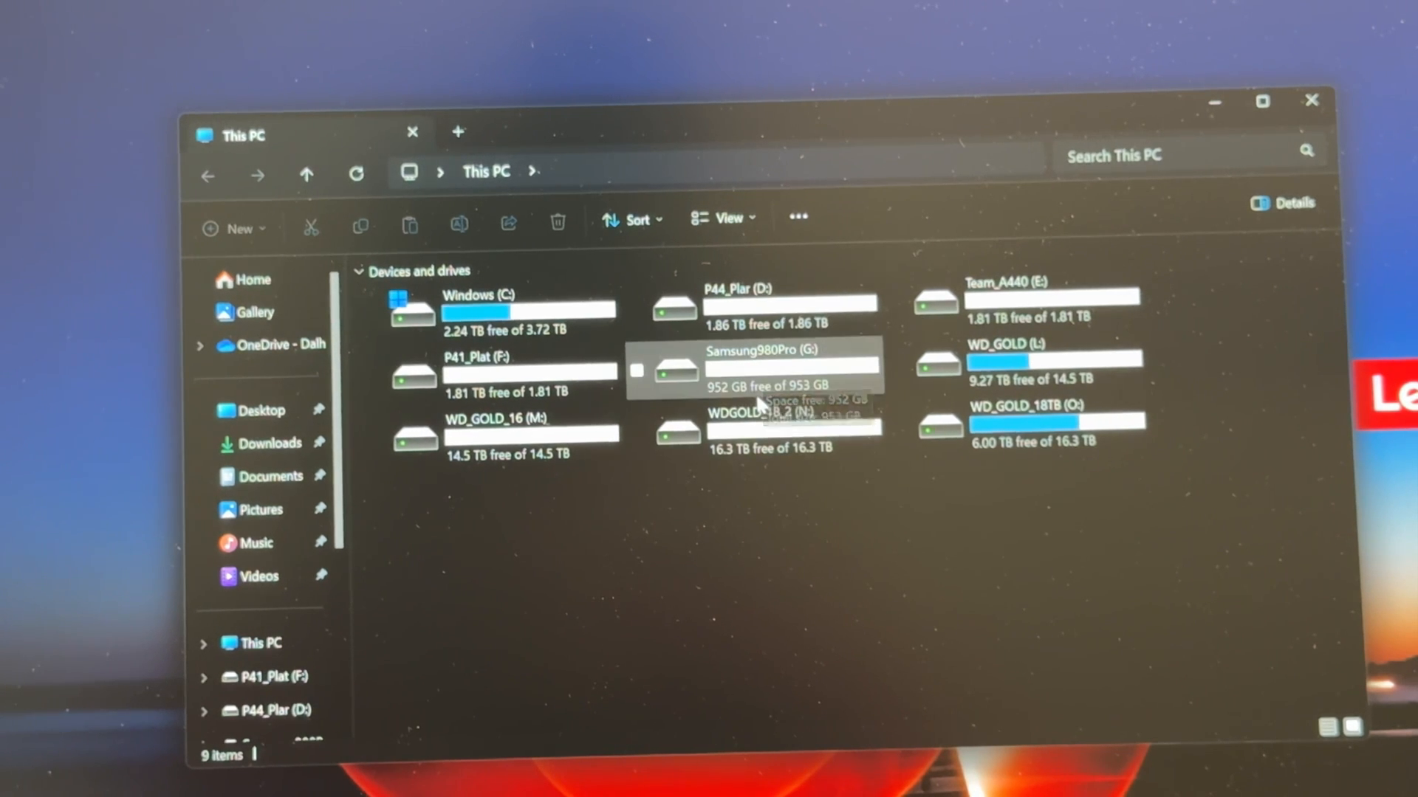
mouse_move(1048, 362)
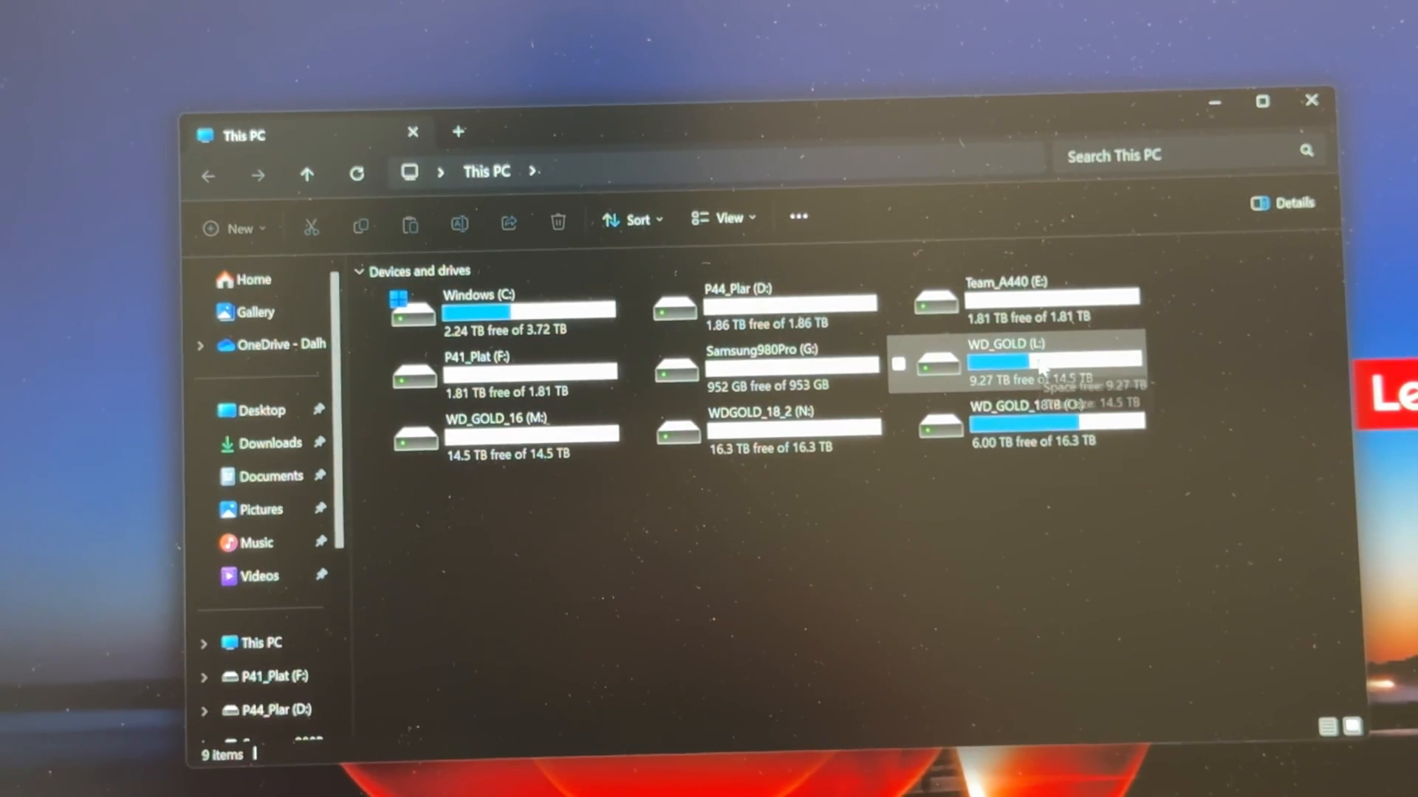
mouse_move(1049, 361)
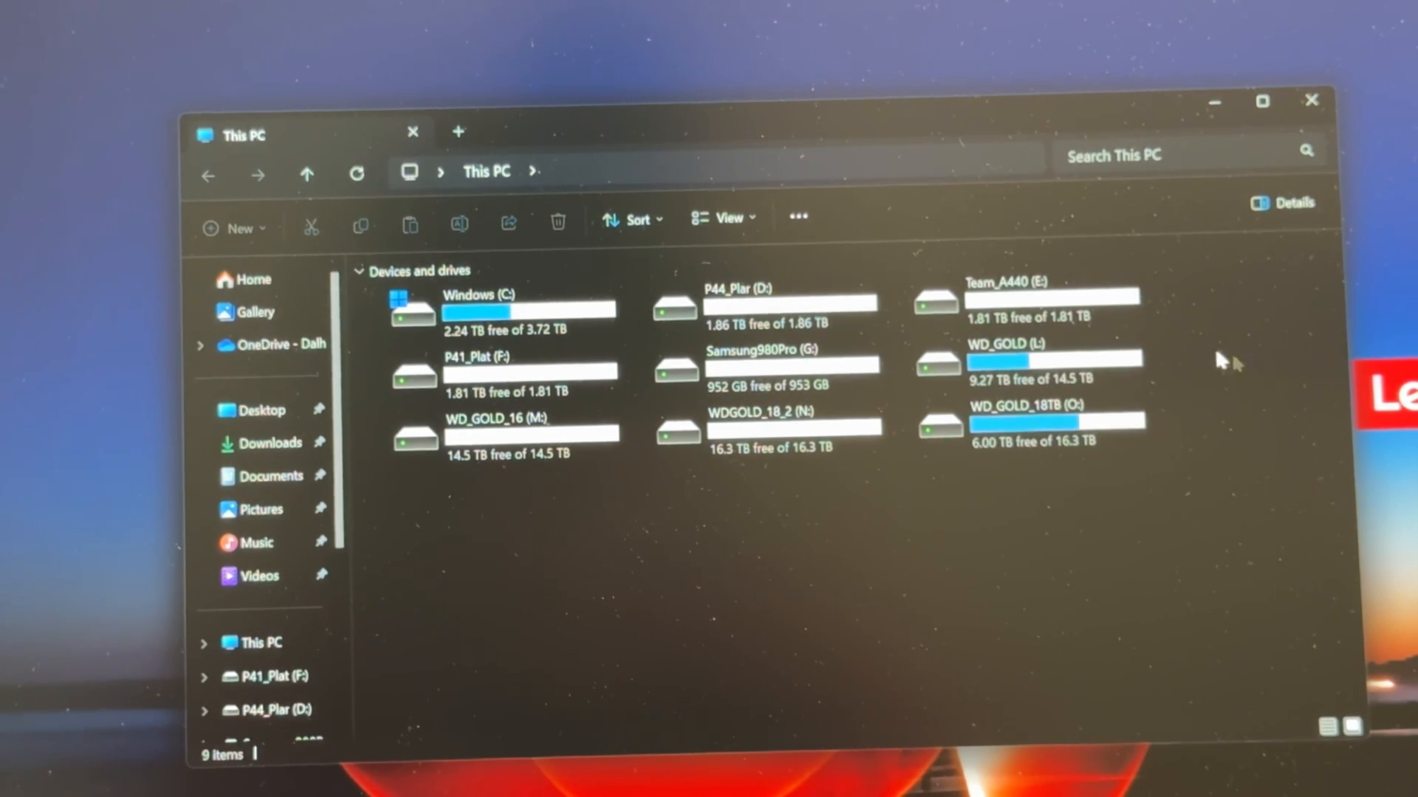
Select the WD_GOLD_16 (M:) drive tile under This PC
click(529, 442)
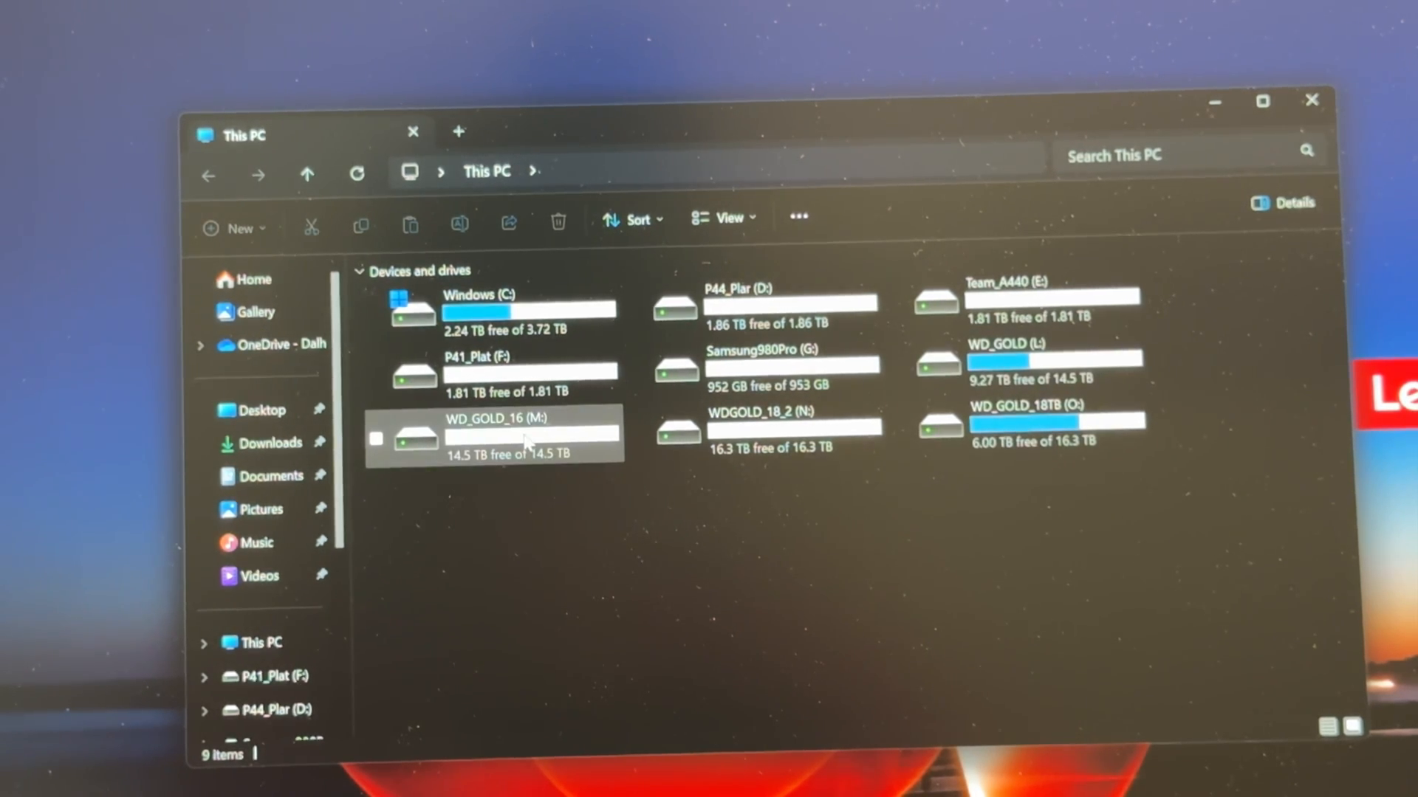
mouse_move(543, 457)
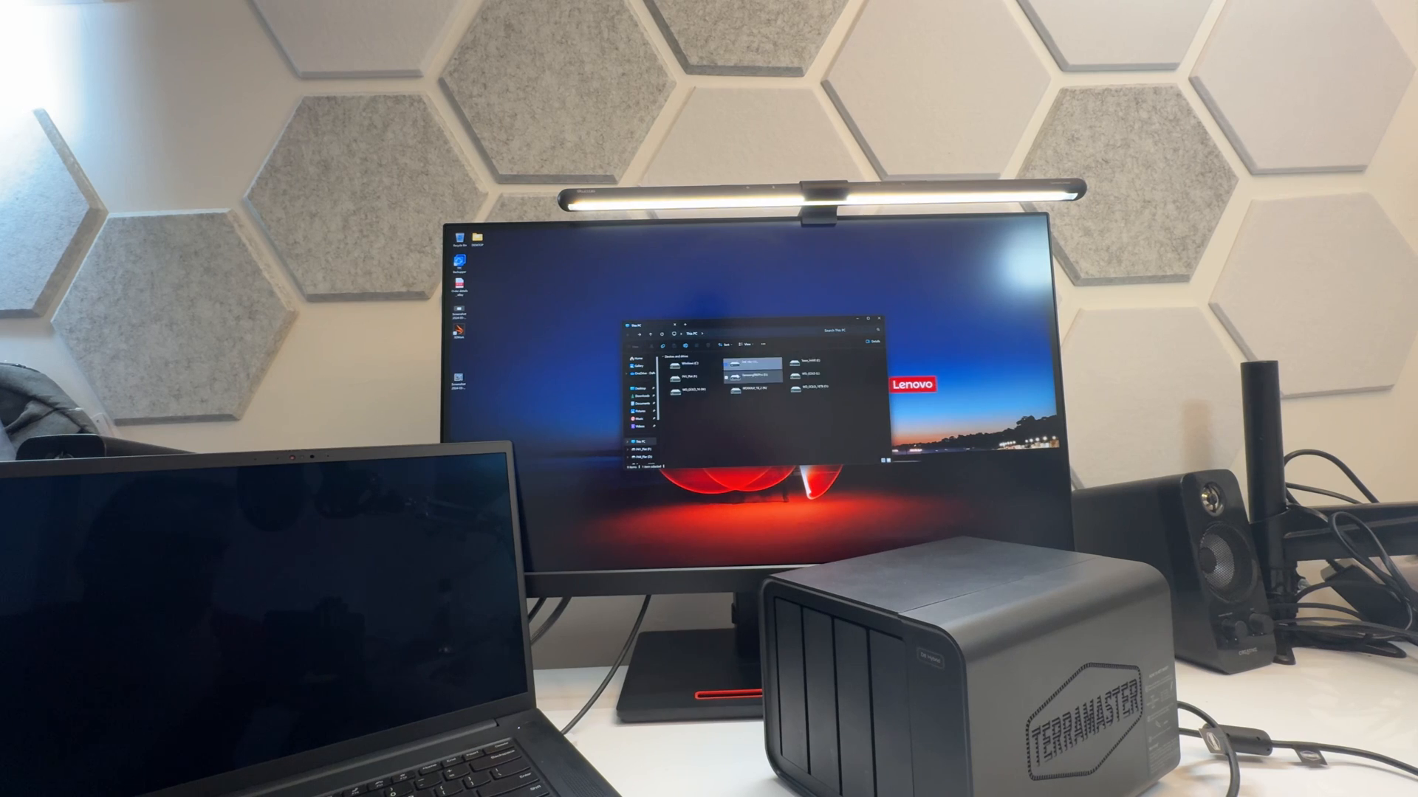
double_click(733, 367)
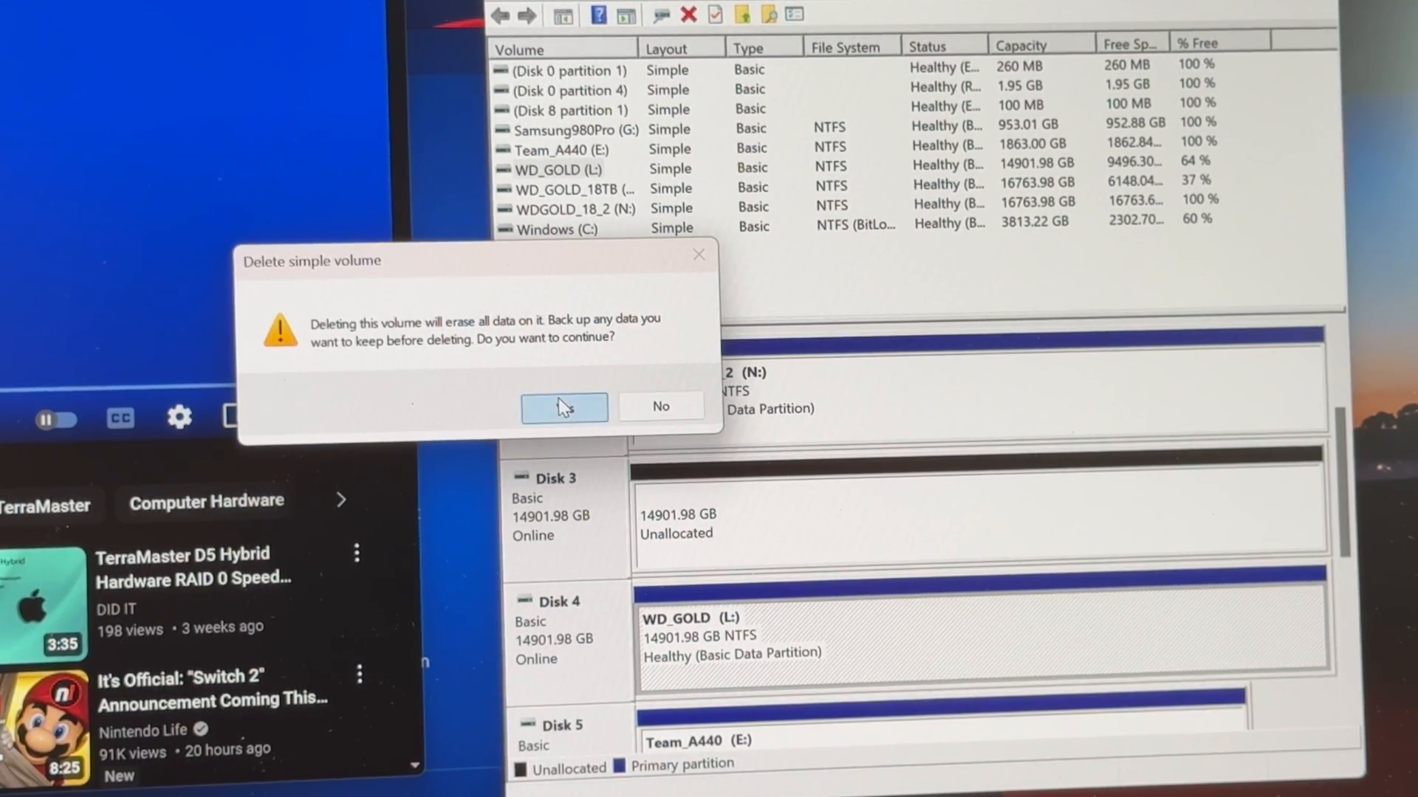
Confirm deleting the WD_GOLD (L:) volume and its data
click(563, 406)
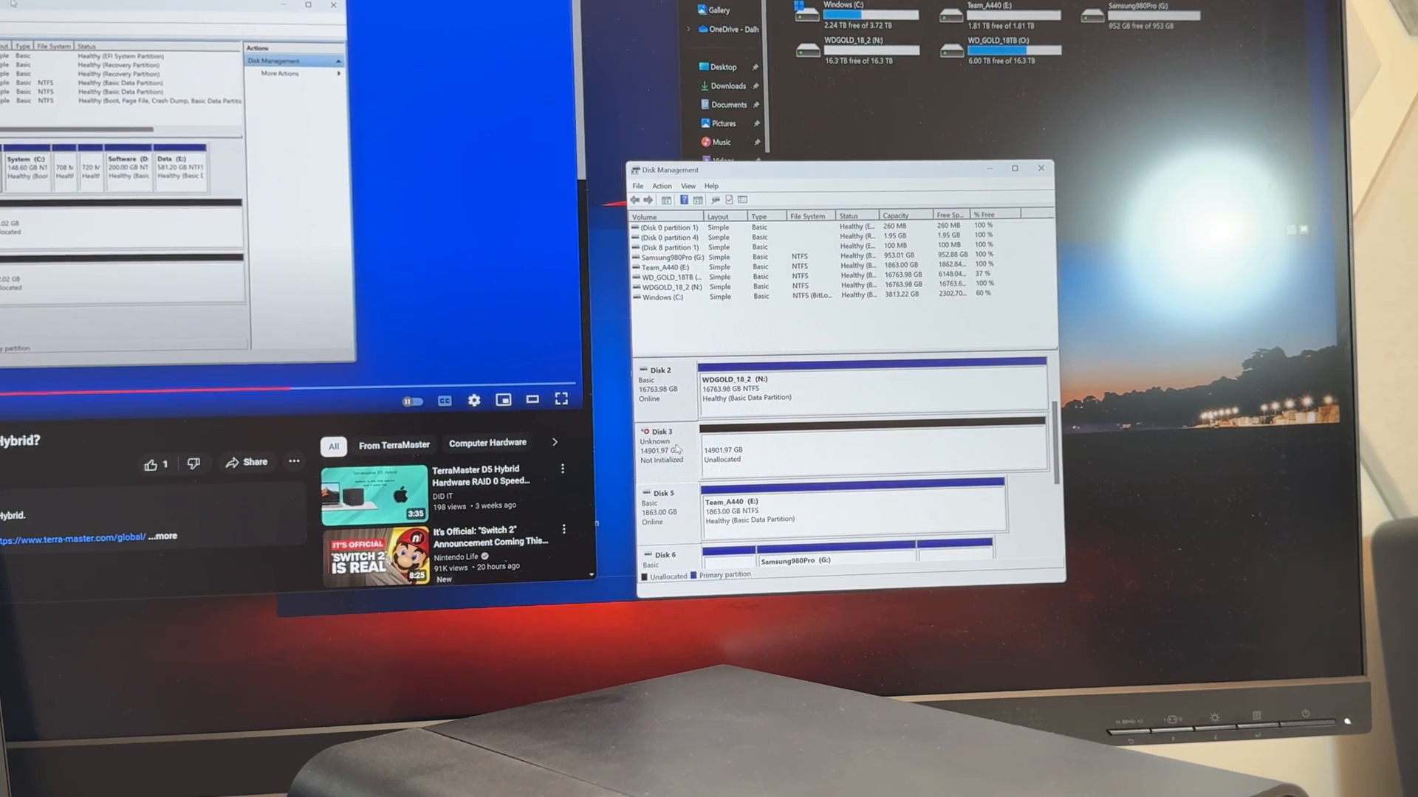
Initialize Disk 3 from its context menu so it comes online as basic
right_click(669, 450)
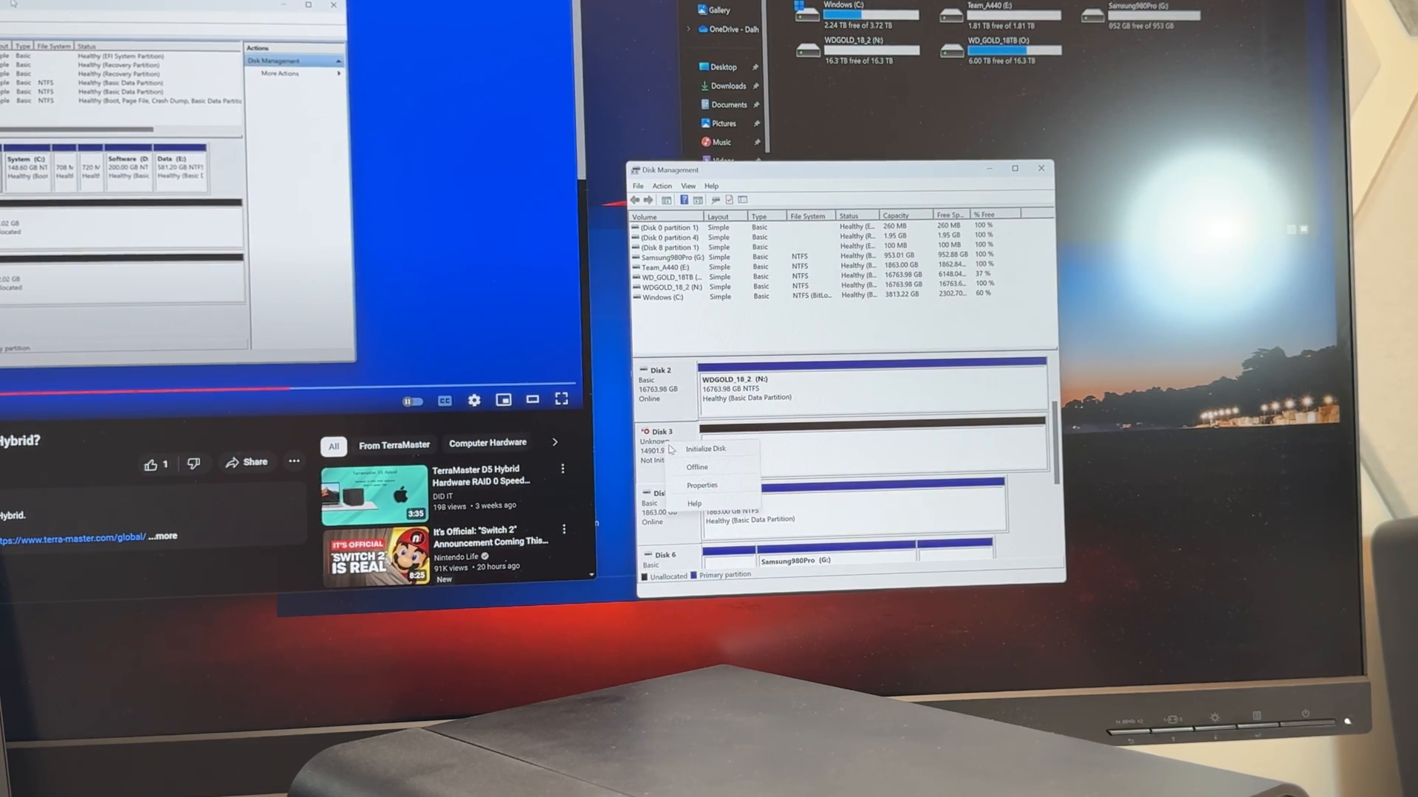
click(706, 448)
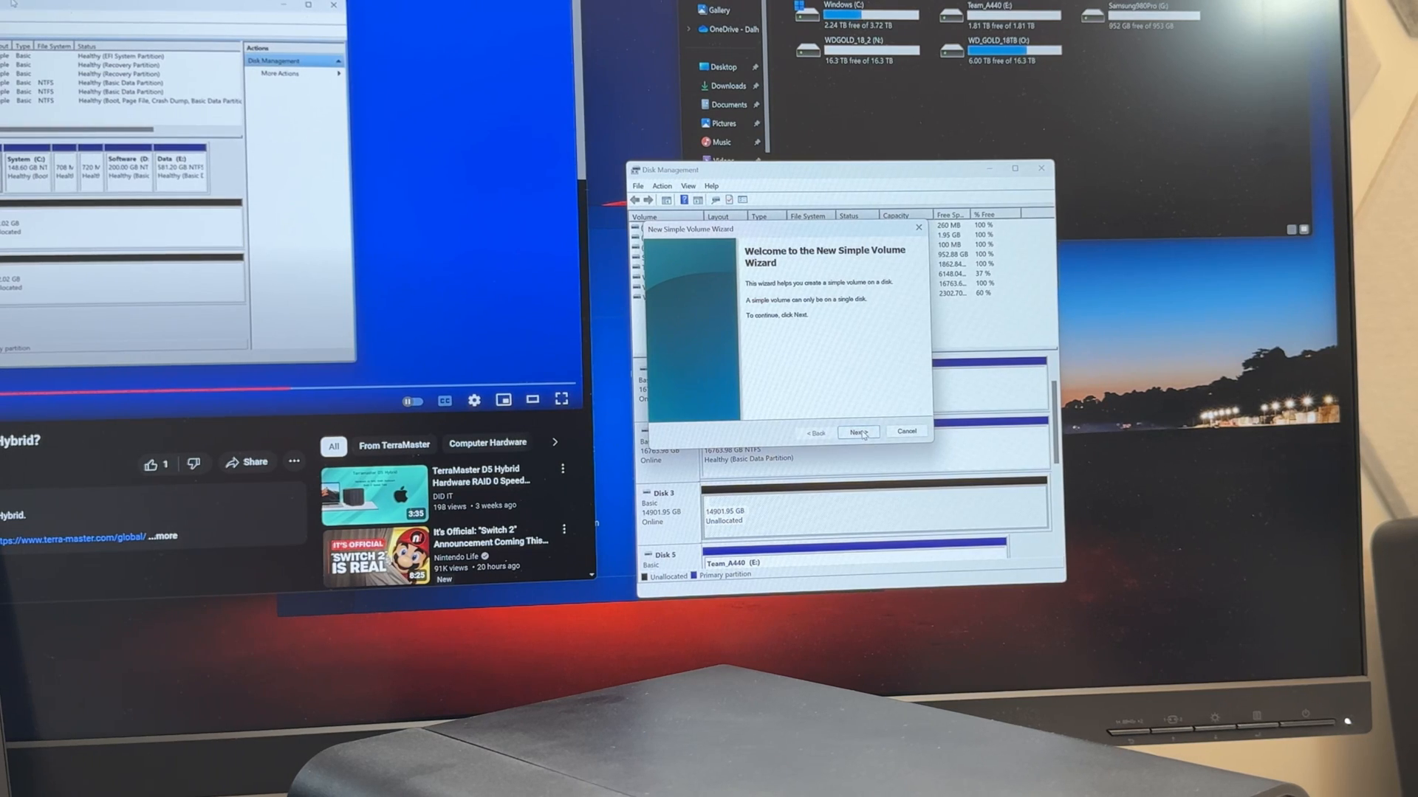
Run the New Simple Volume Wizard with NTFS quick format and label 'WD_16TB'
click(857, 432)
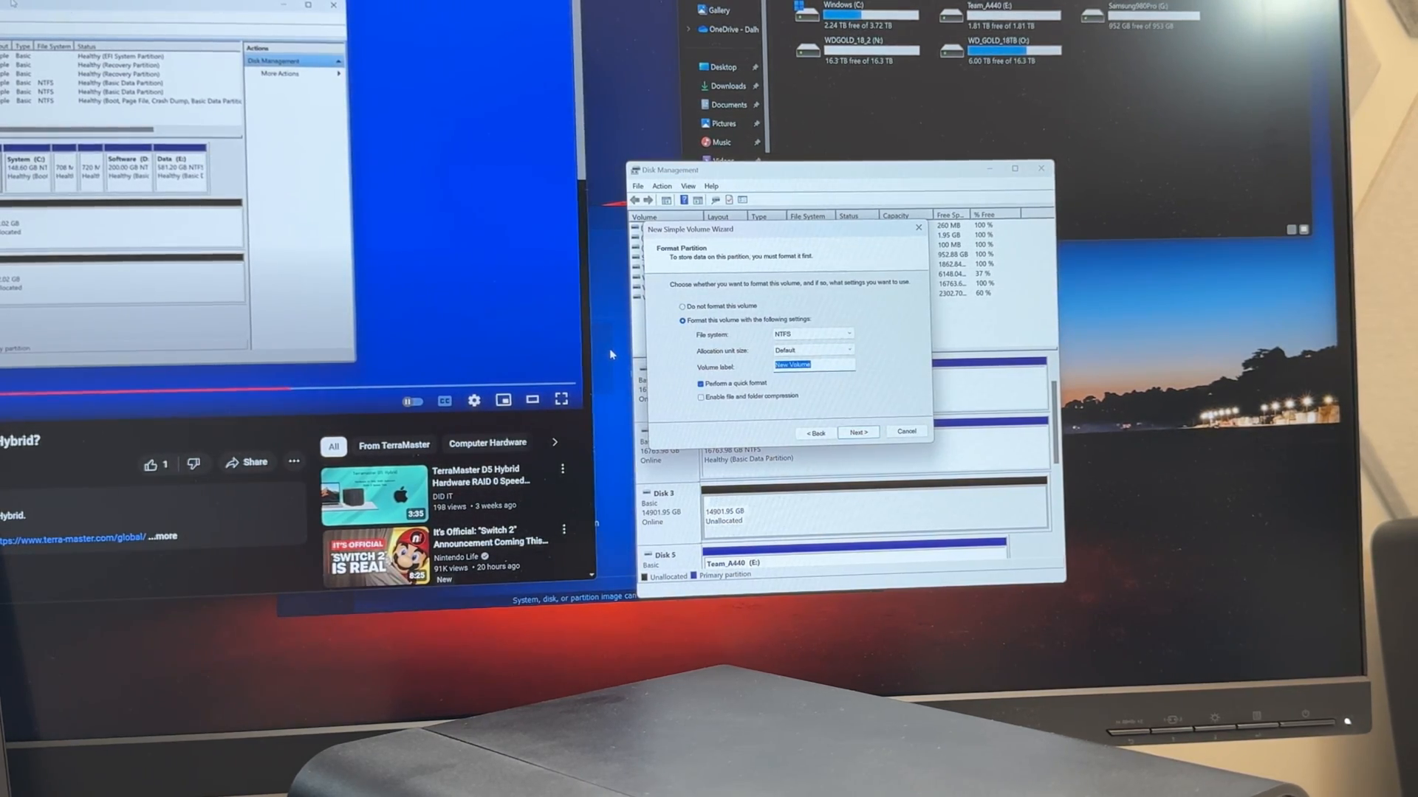
text(WD_16TB)
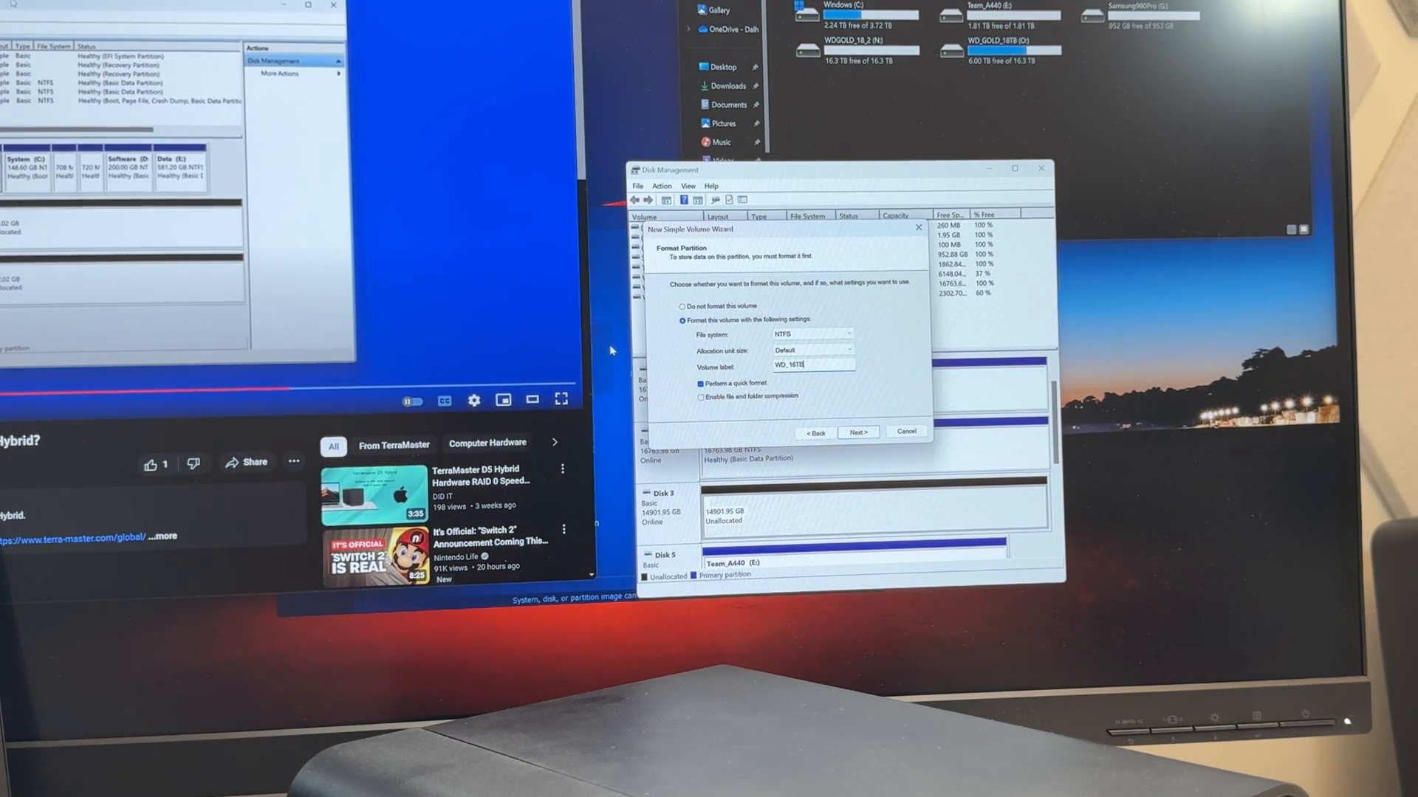
click(856, 432)
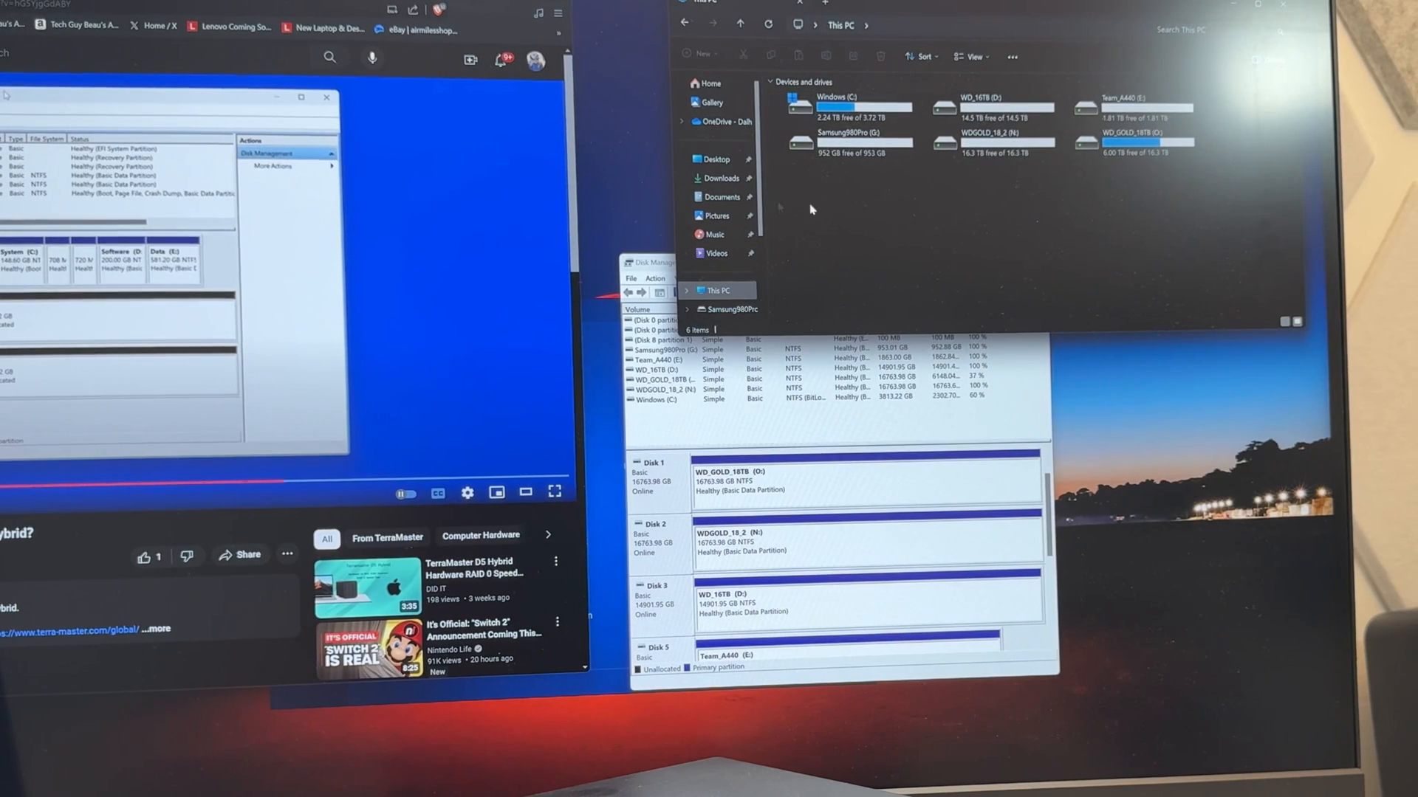
Open WD_16TB (D:) and add the zerg-nuke GIF file to it
double_click(989, 113)
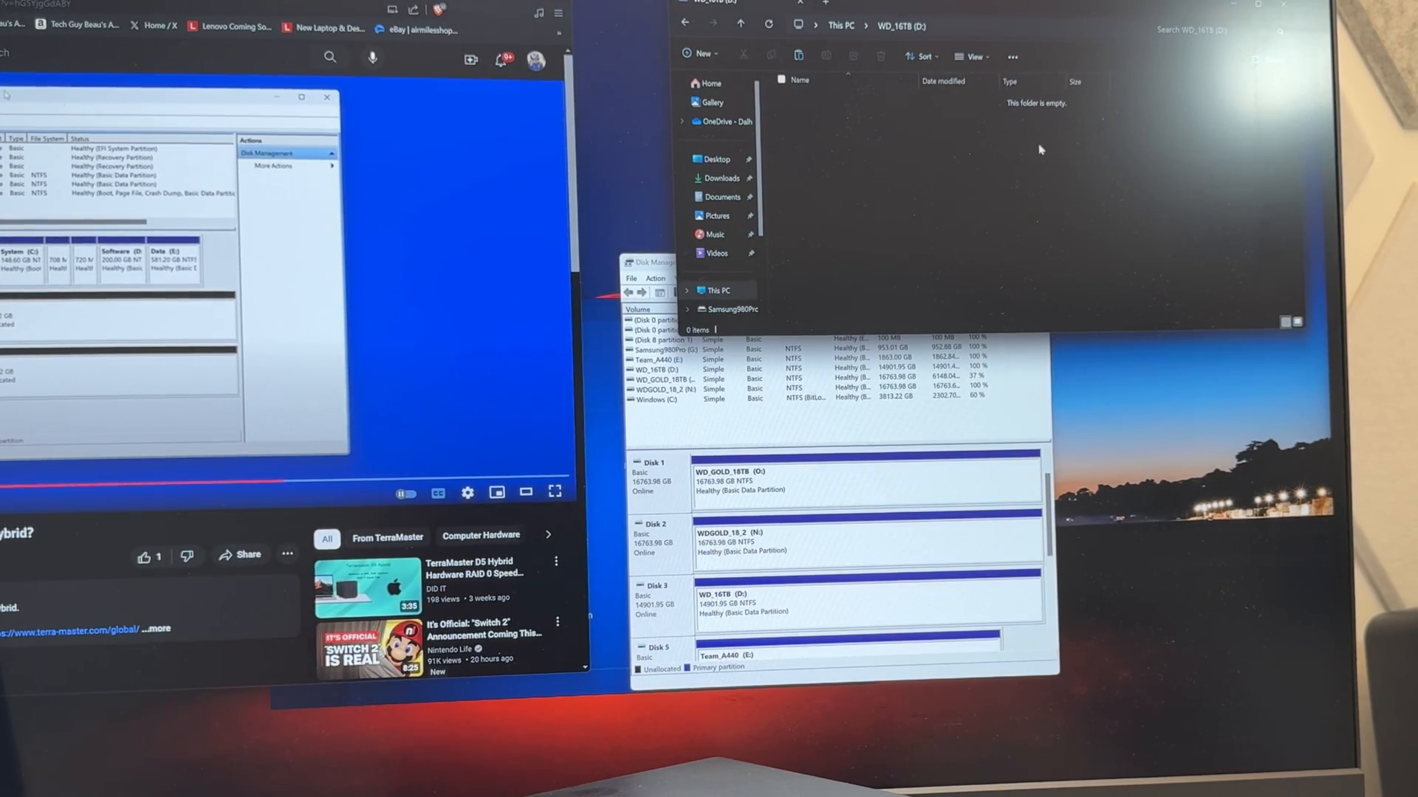
click(809, 99)
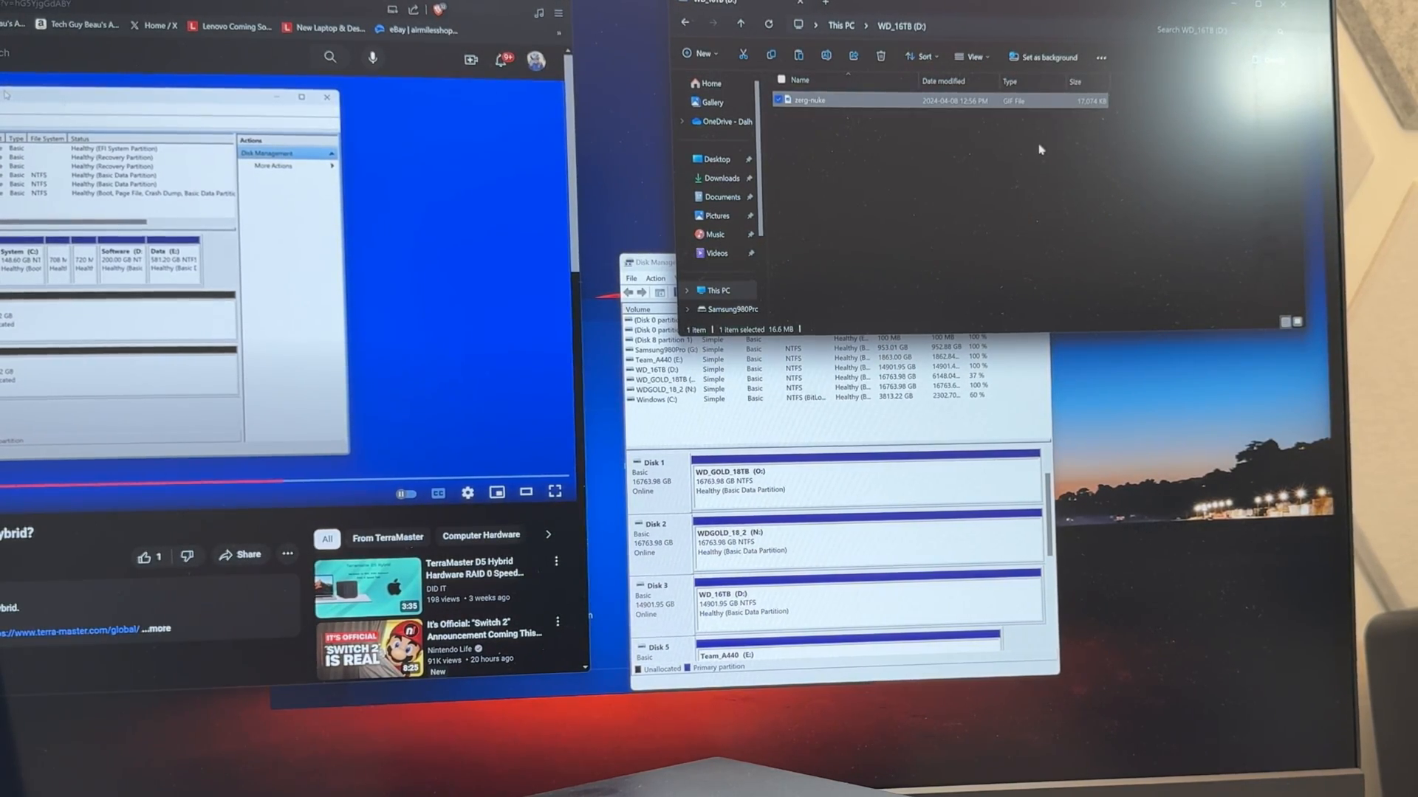